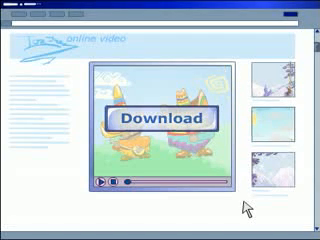
click(160, 116)
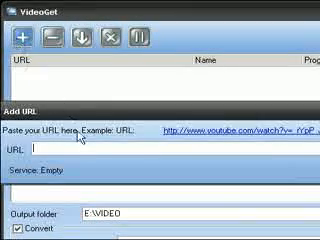
text(http://www.youtube.com/watch?v=_rYpP_Jn99o)
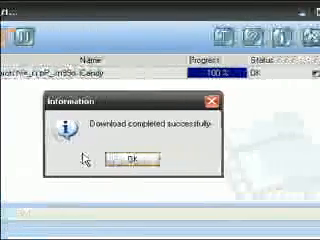
- Dismiss the 'Download completed successfully' message with OK
click(150, 157)
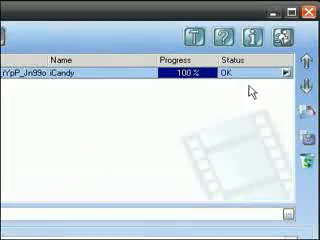